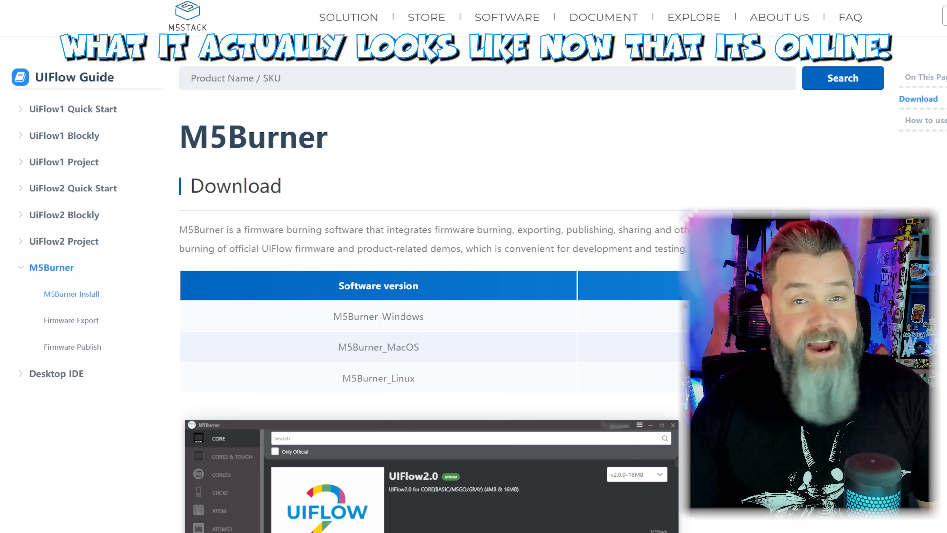
- Scroll the M5Burner firmware catalogue down past UIFlow2.0 to other firmware entries
scroll(down, 3)
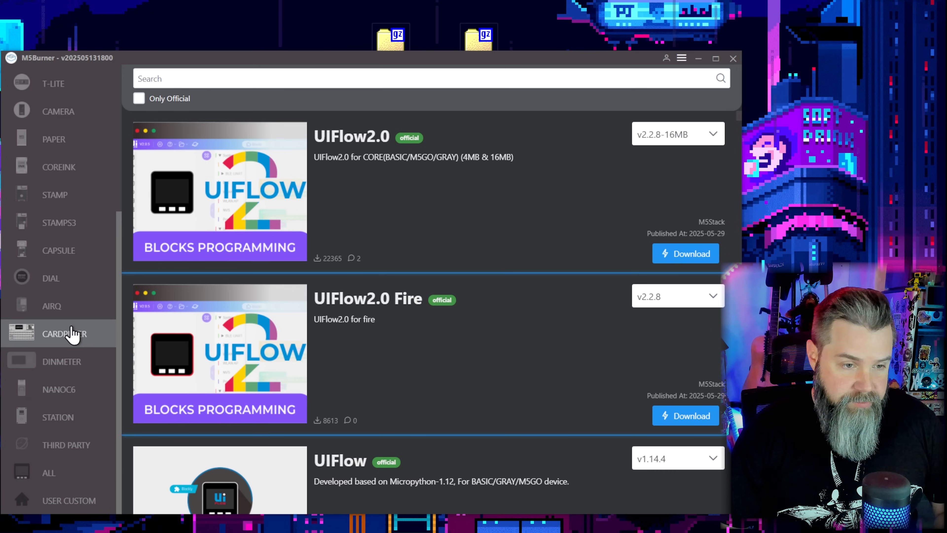
- Show the CARDPUTER firmware list and scroll to Bruce for Cardputer 1.10.1
click(64, 333)
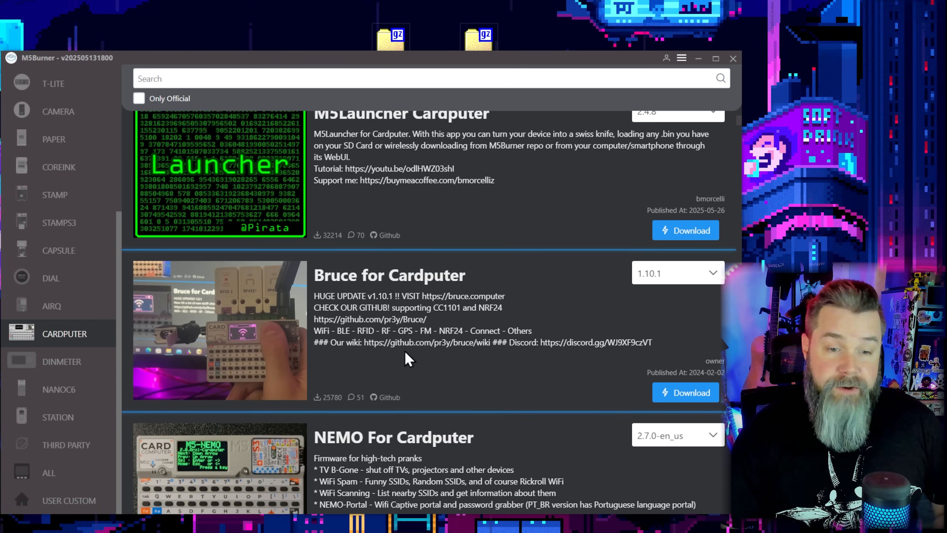
scroll(down, 3)
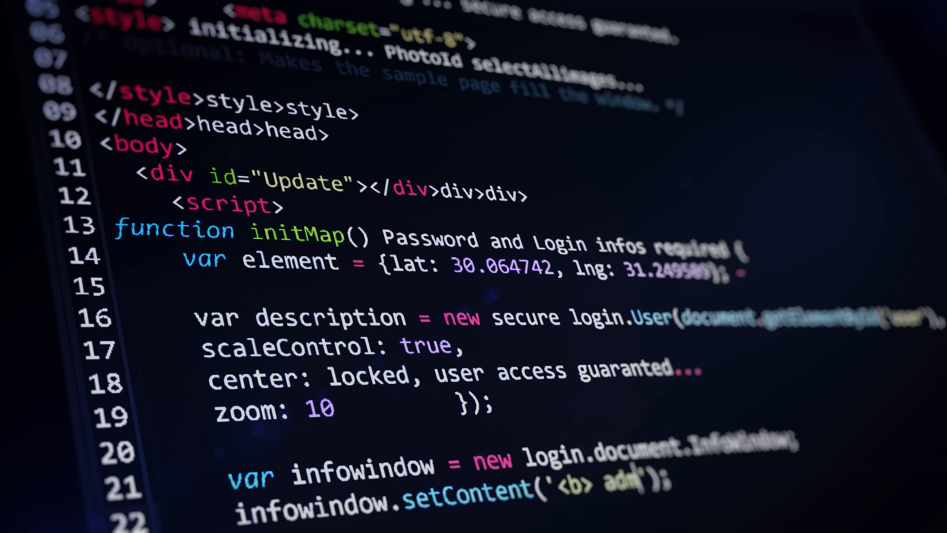
scroll(down, 3)
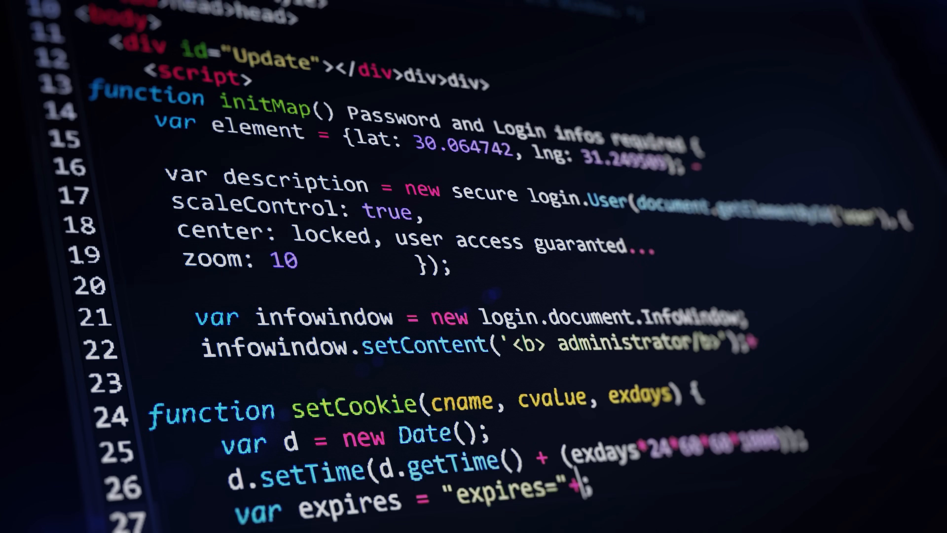
scroll(down, 3)
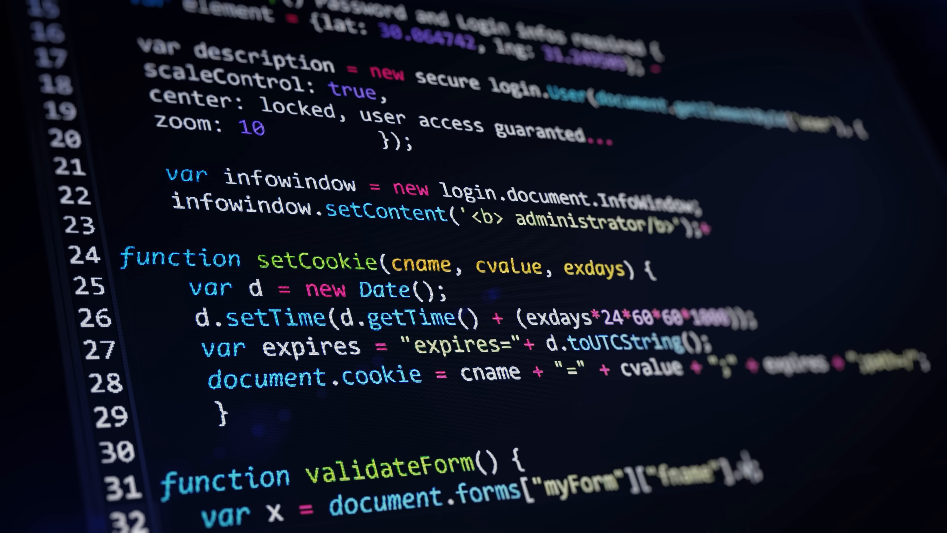
scroll(down, 3)
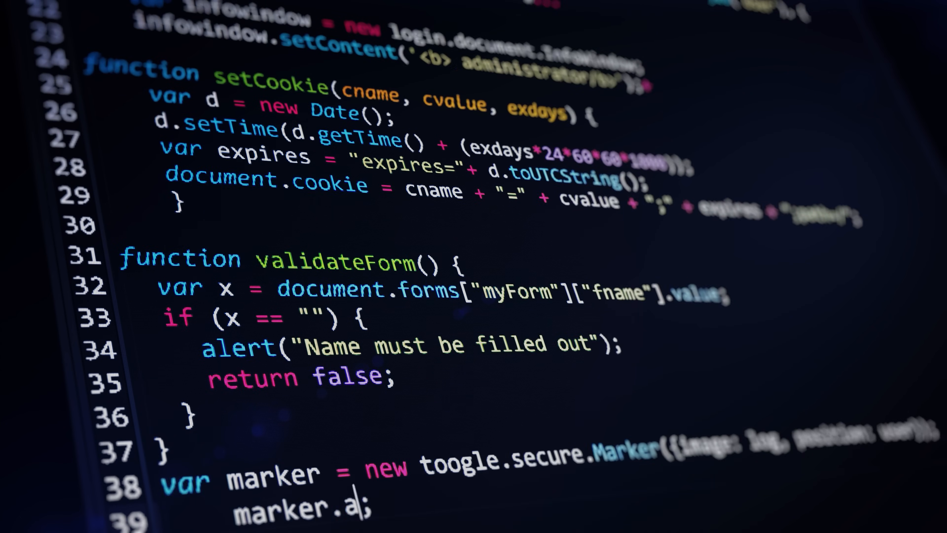
scroll(down, 3)
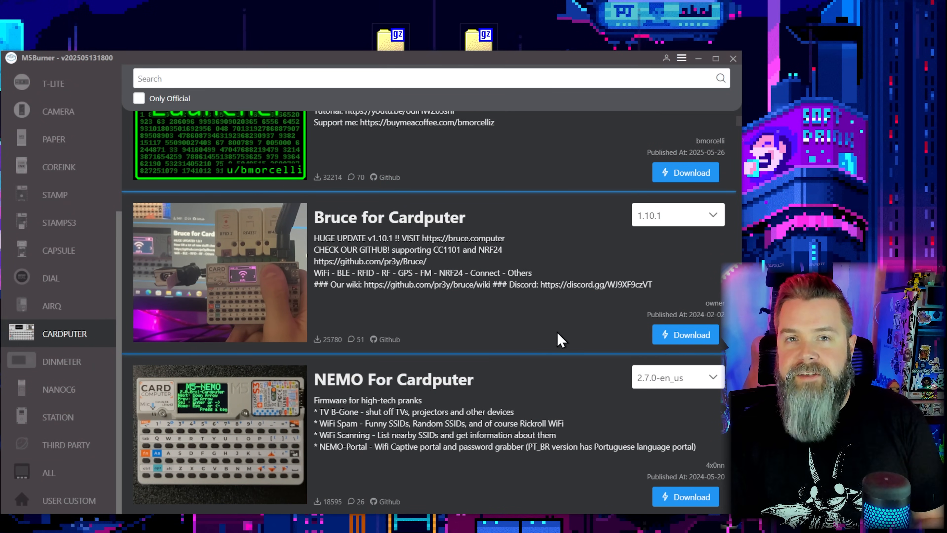
scroll(down, 3)
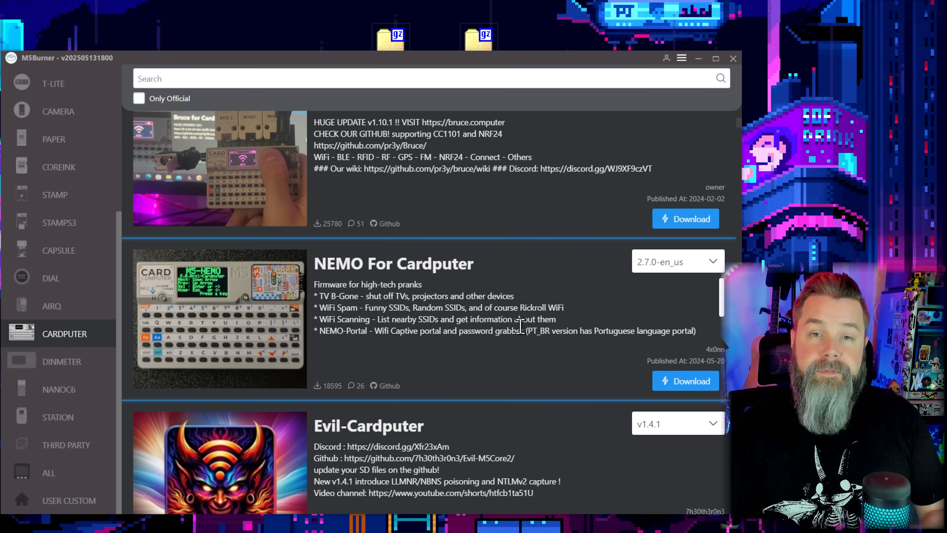
scroll(down, 3)
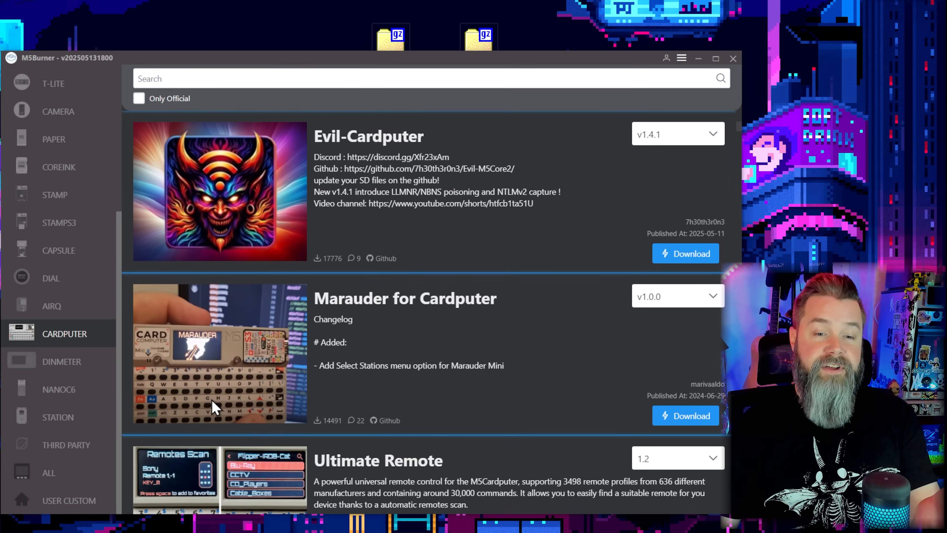
scroll(down, 3)
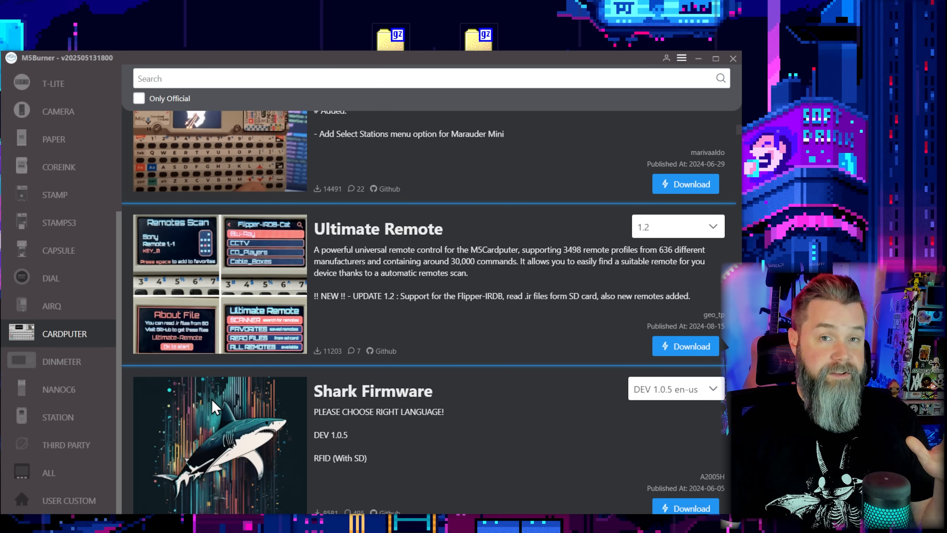
scroll(down, 3)
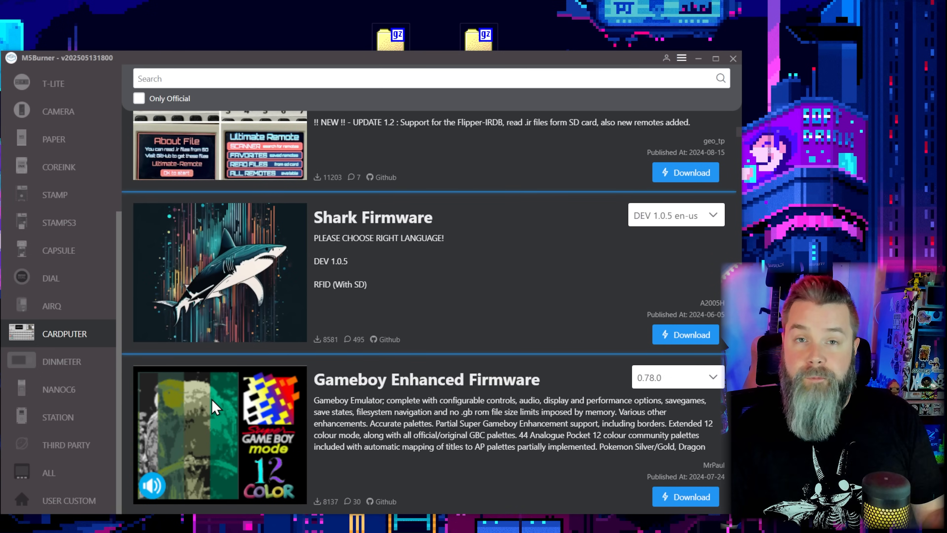
scroll(down, 3)
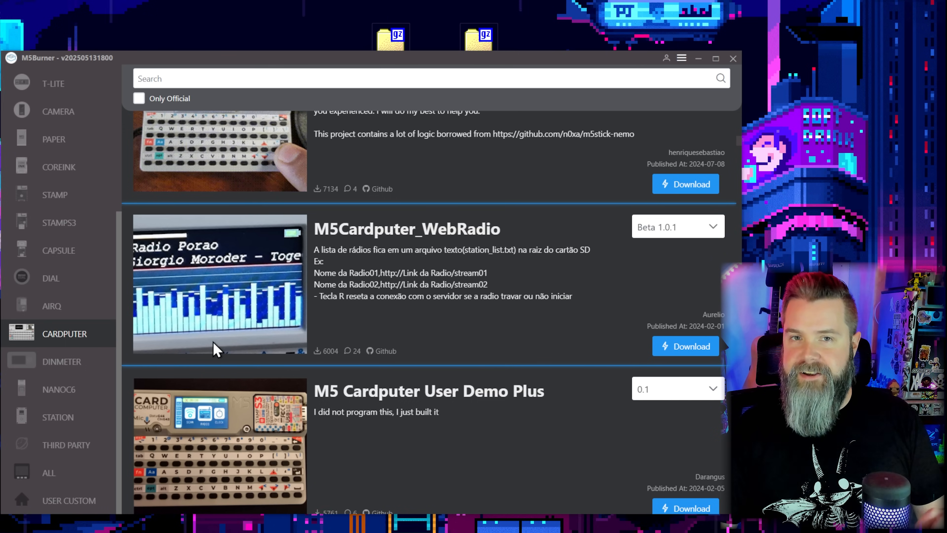
scroll(down, 3)
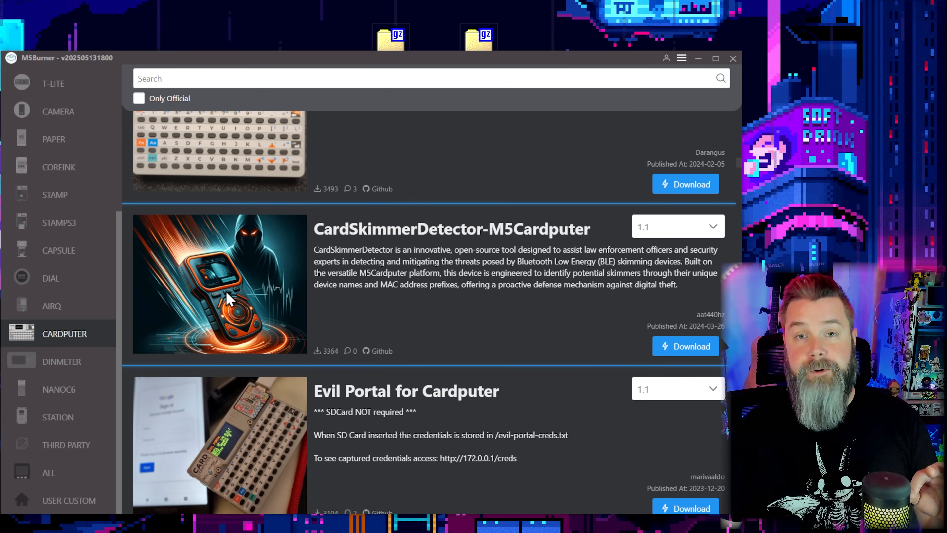
scroll(down, 3)
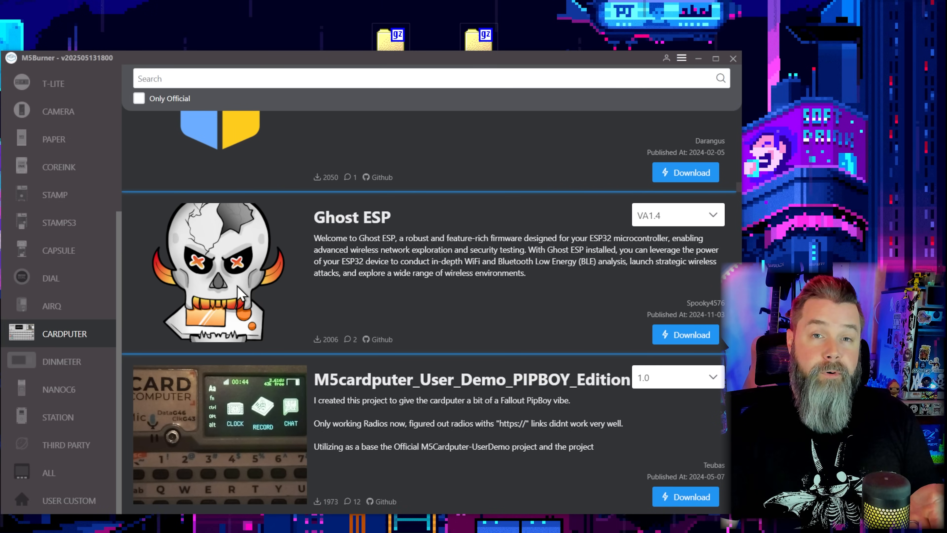
scroll(down, 3)
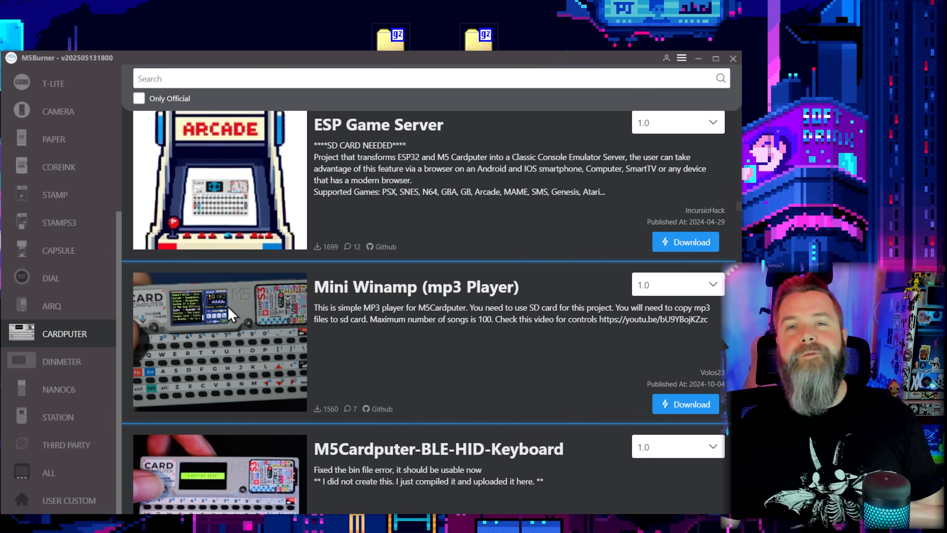
mouse_move(231, 343)
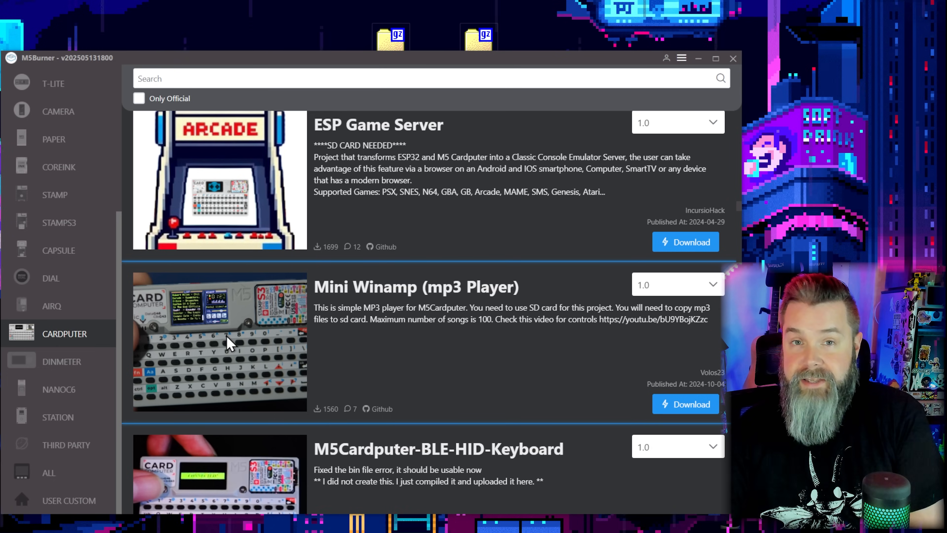
scroll(down, 3)
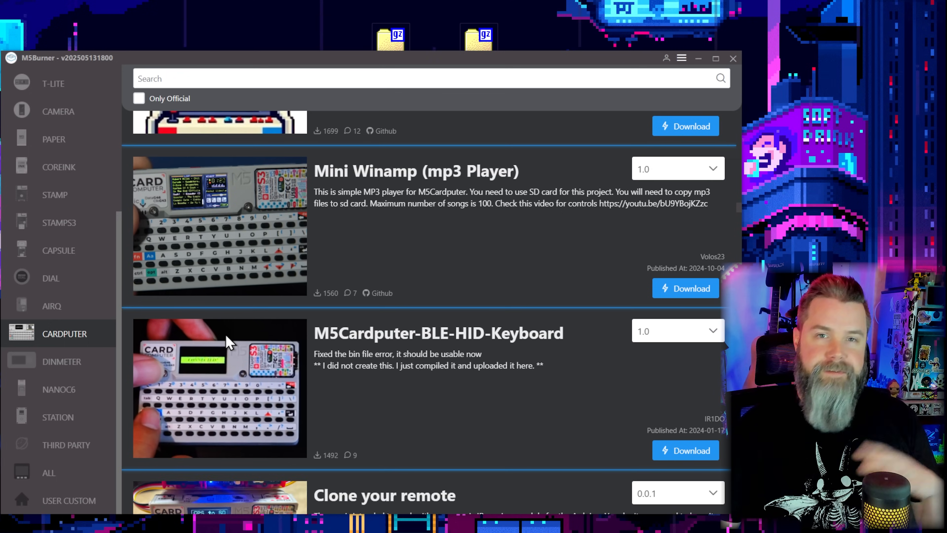
scroll(down, 3)
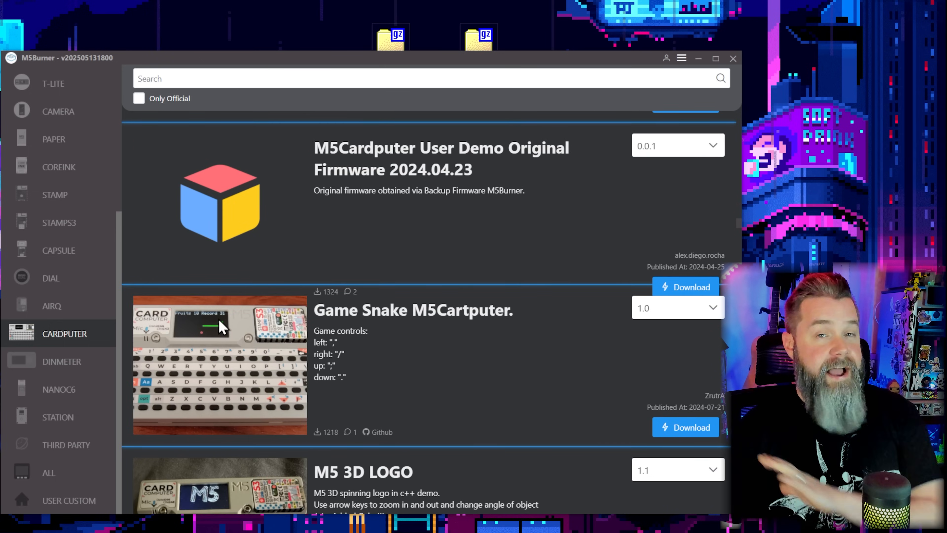
scroll(down, 3)
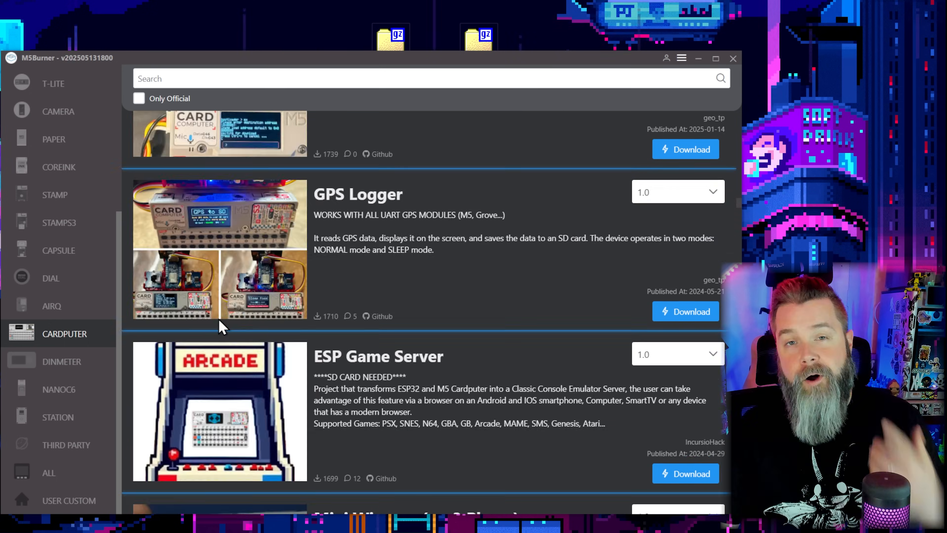
scroll(down, 3)
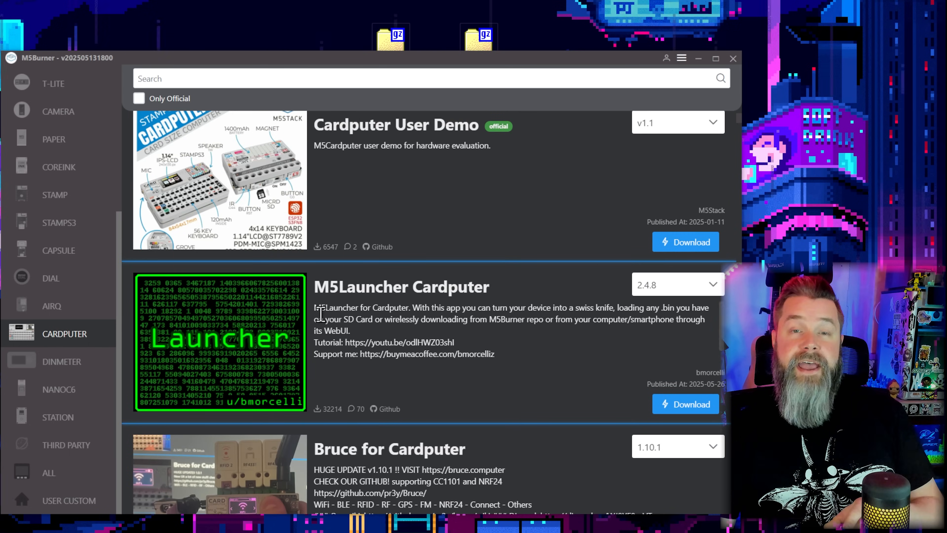
- Download M5Launcher Cardputer 2.4.8 and burn it to the Cardputer on COM11, accepting the unofficial-firmware notice
click(685, 403)
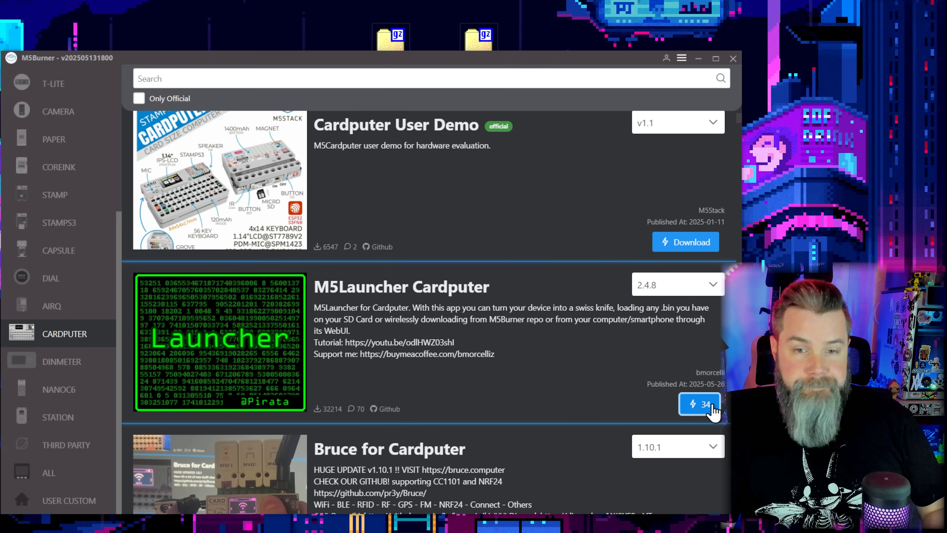
click(699, 403)
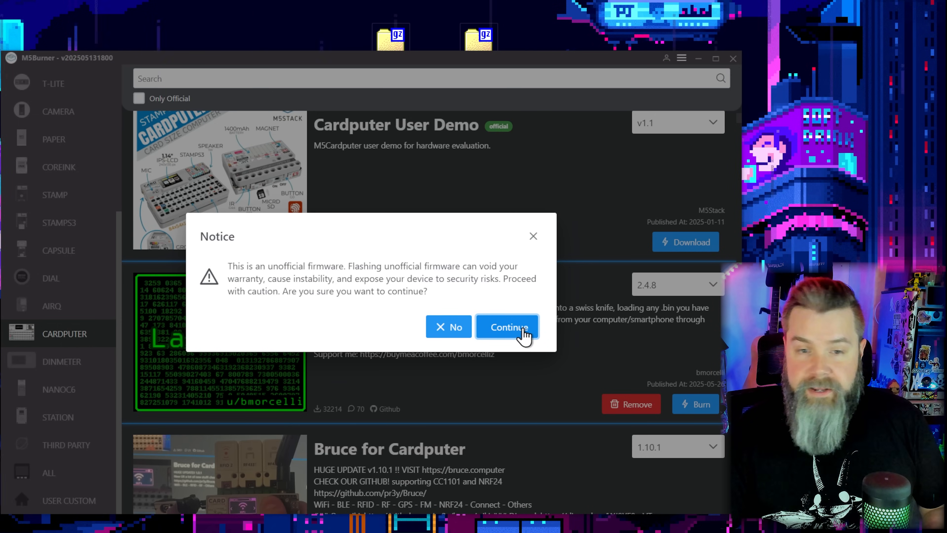
click(508, 326)
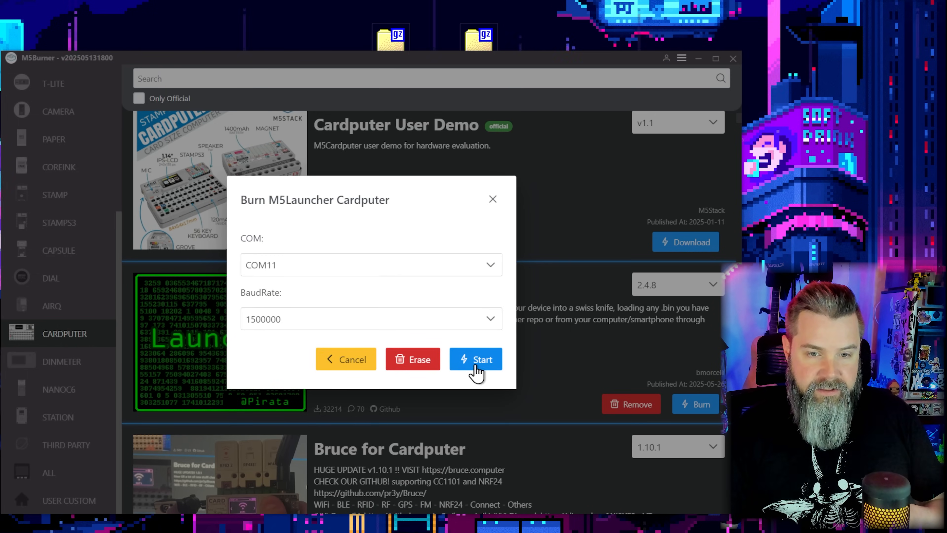
click(476, 359)
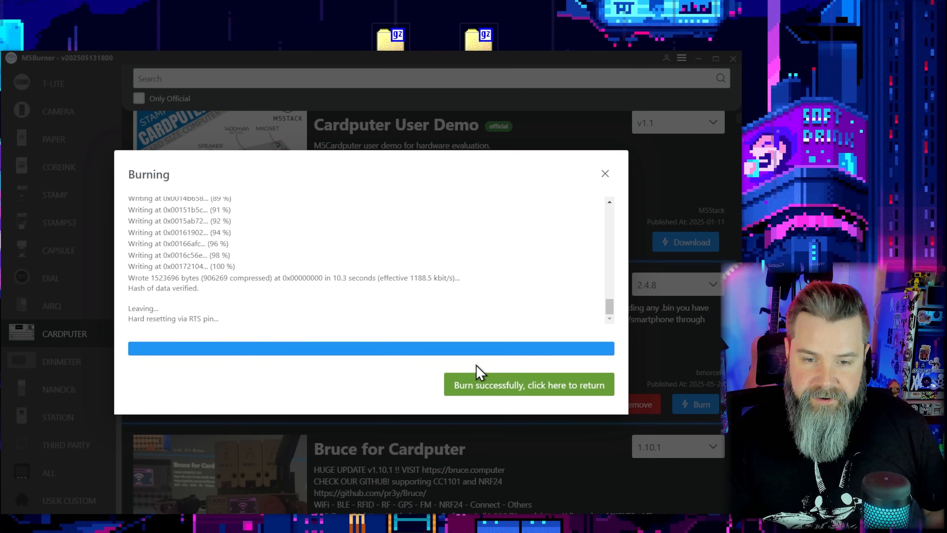
mouse_move(493, 406)
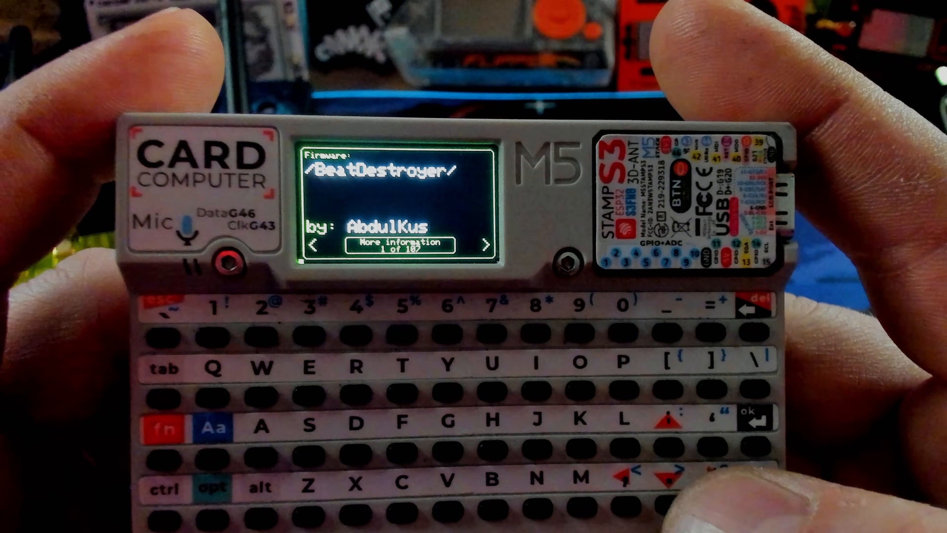
- Step through the Cardputer's online firmware list towards the connect 4 game
click(484, 245)
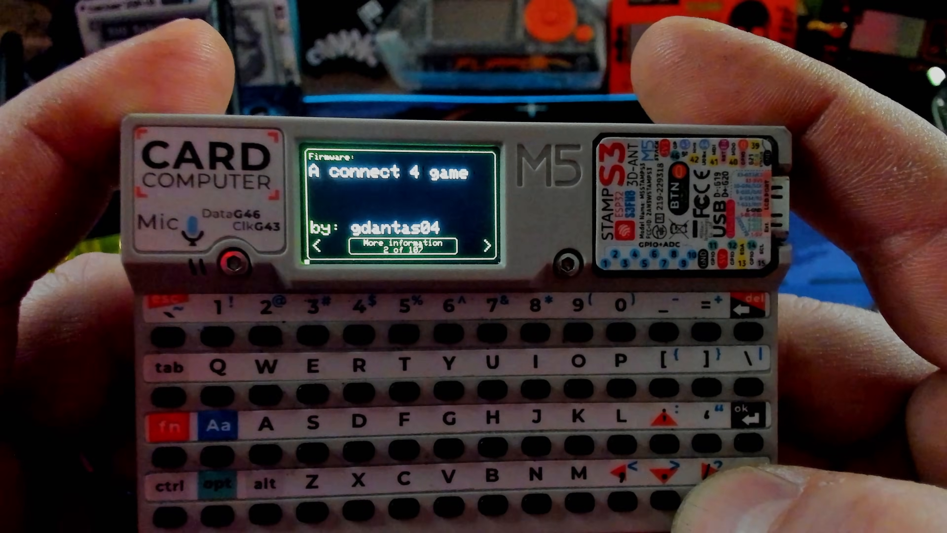
click(486, 247)
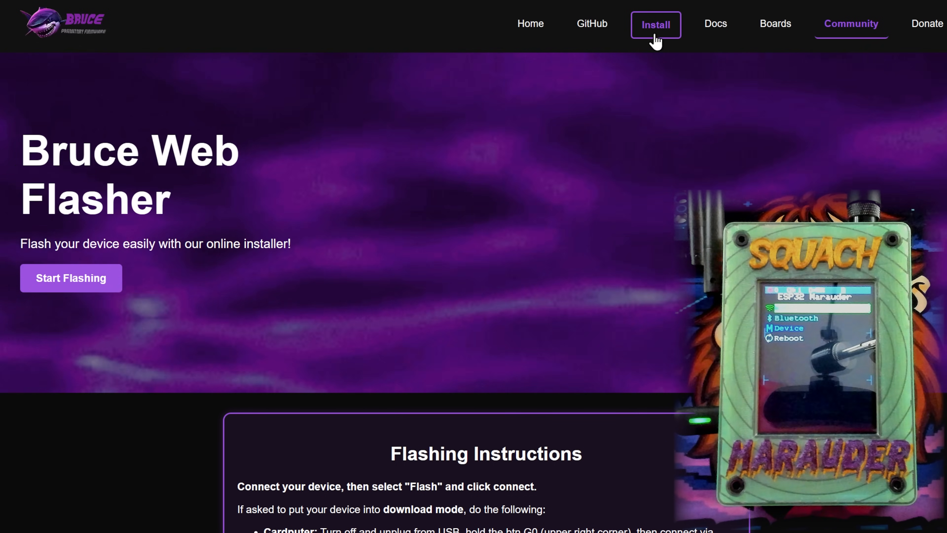
- Select the Marauder V4 or V6 custom board and connect over the CP2102 COM4 port
scroll(down, 3)
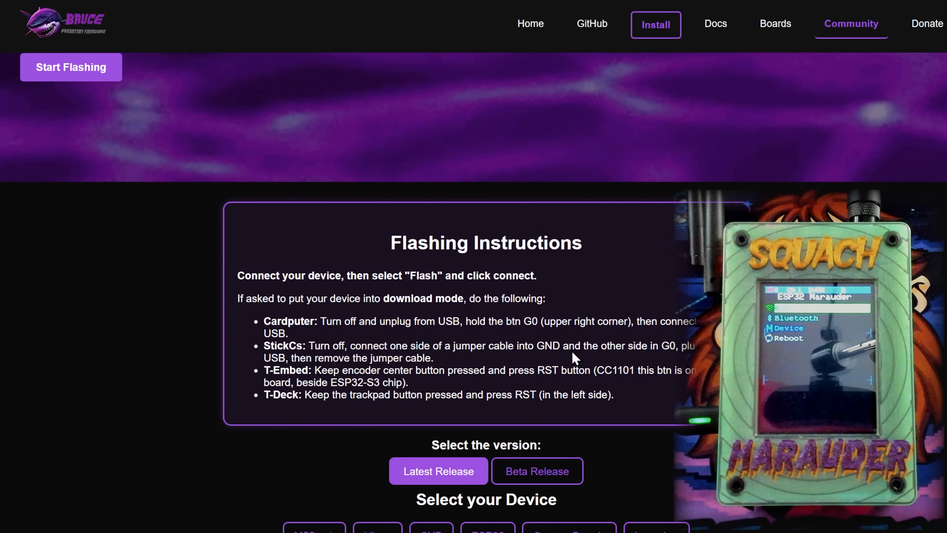
scroll(down, 3)
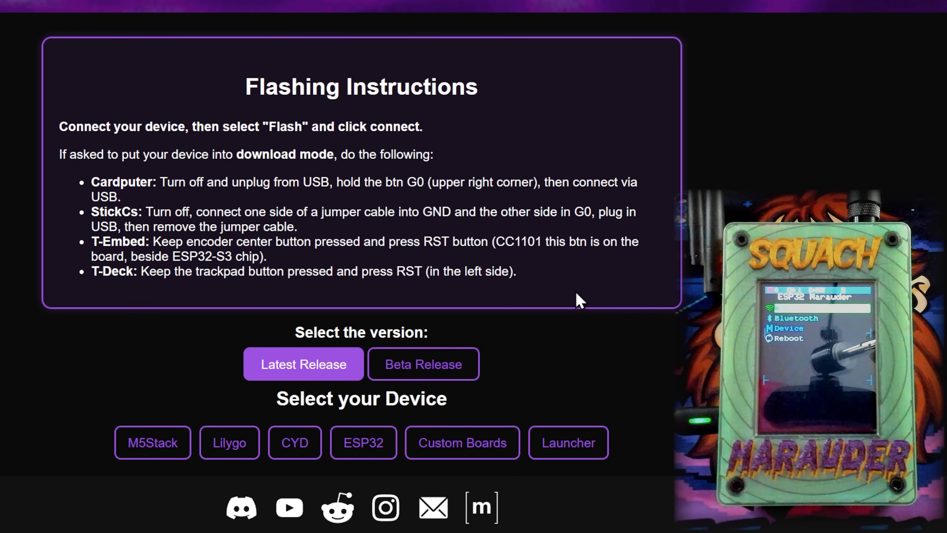
mouse_move(329, 387)
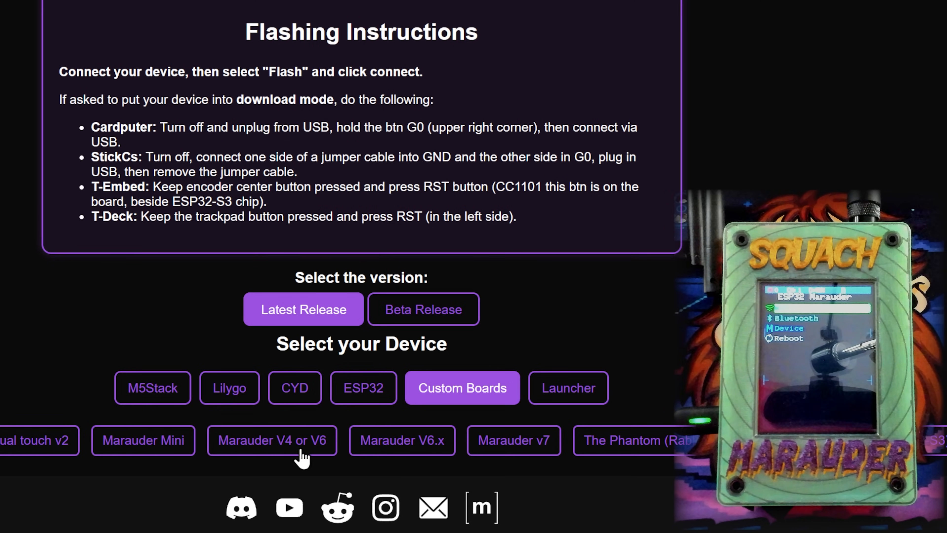
click(271, 439)
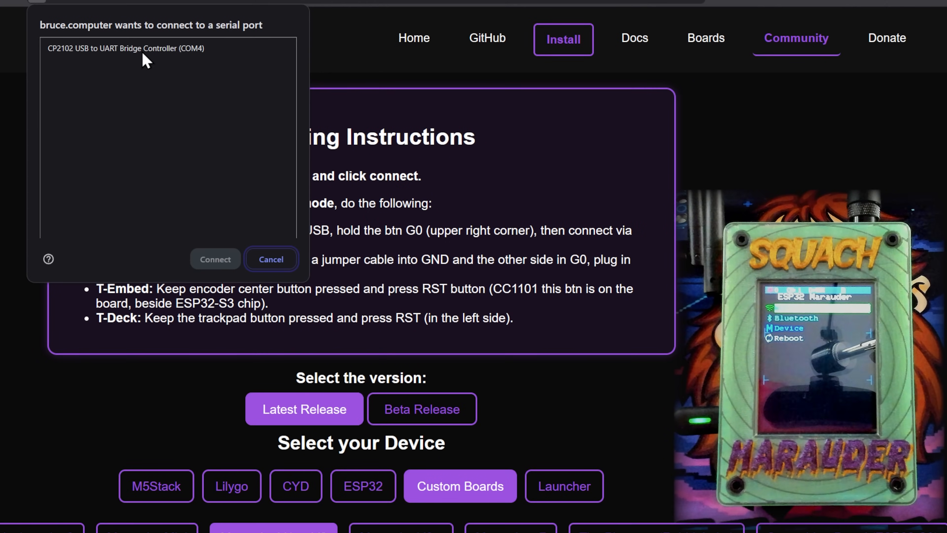
click(124, 48)
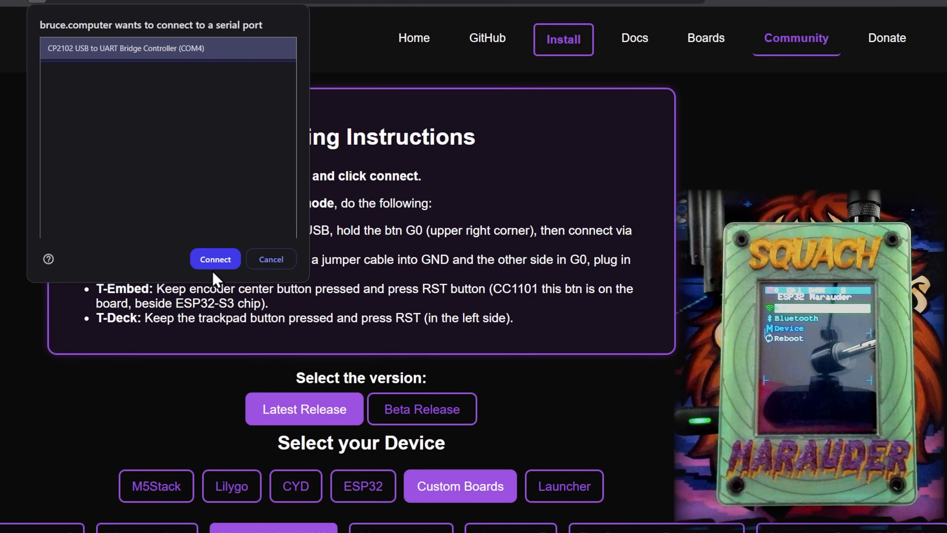
click(215, 258)
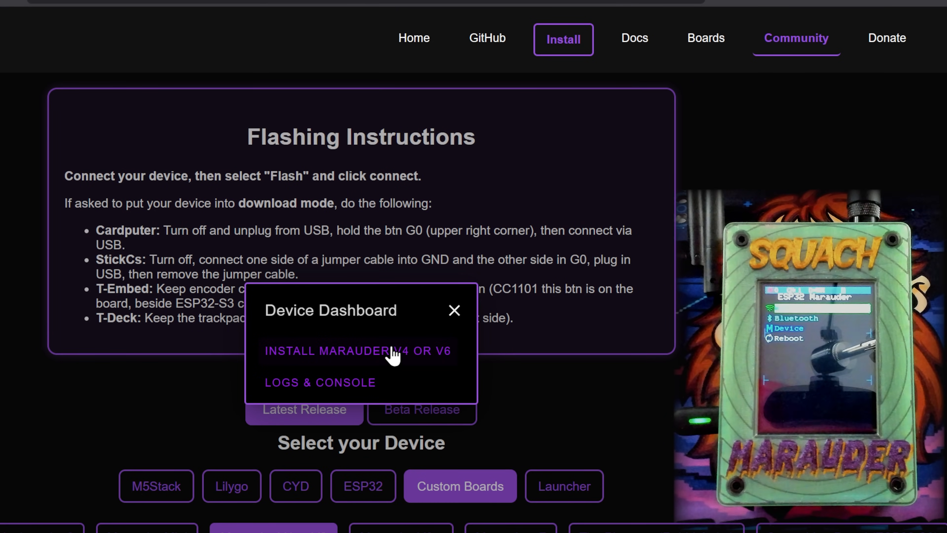
- Start installing Bruce for Marauder V4 or V6 with Erase device enabled
click(357, 350)
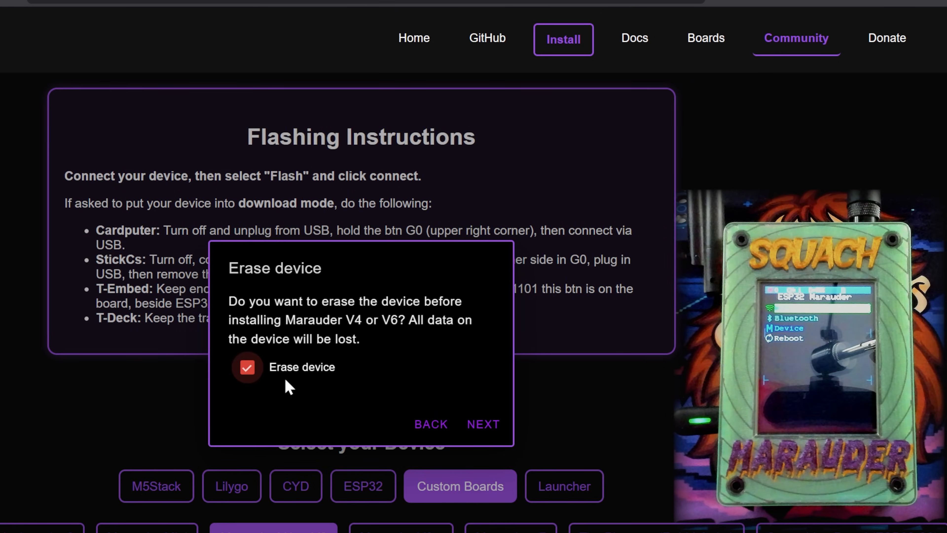
click(482, 423)
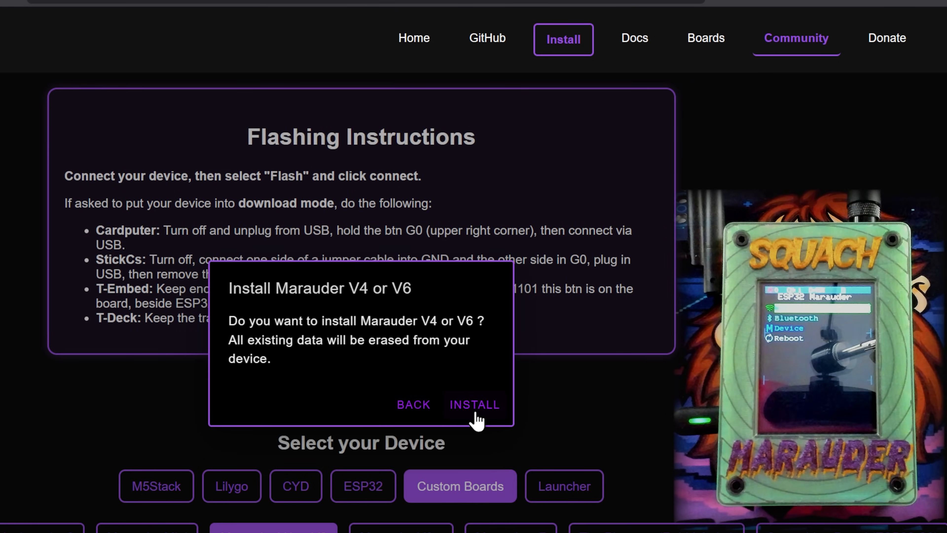
click(474, 404)
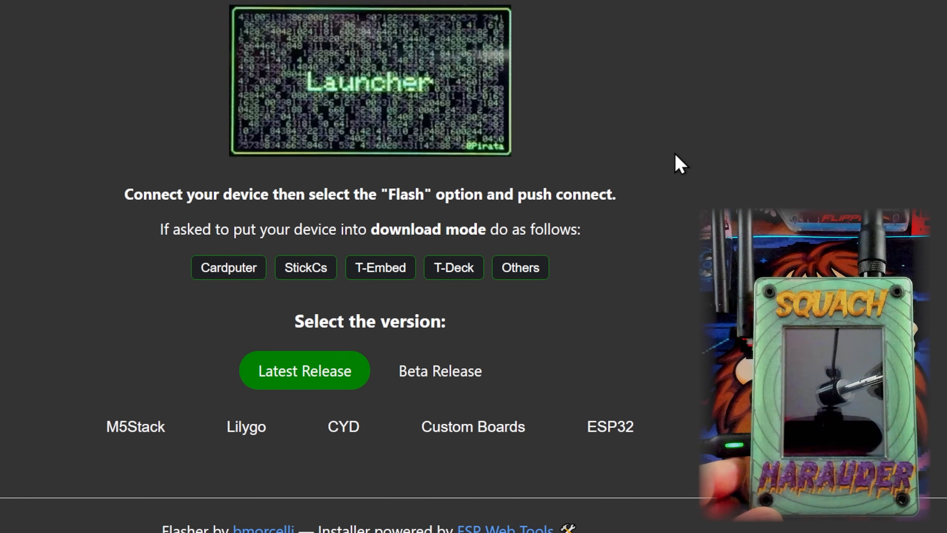
- Select Marauder V4-OG and V6 under Others > Custom Boards and connect to the paired COM4 port
click(453, 267)
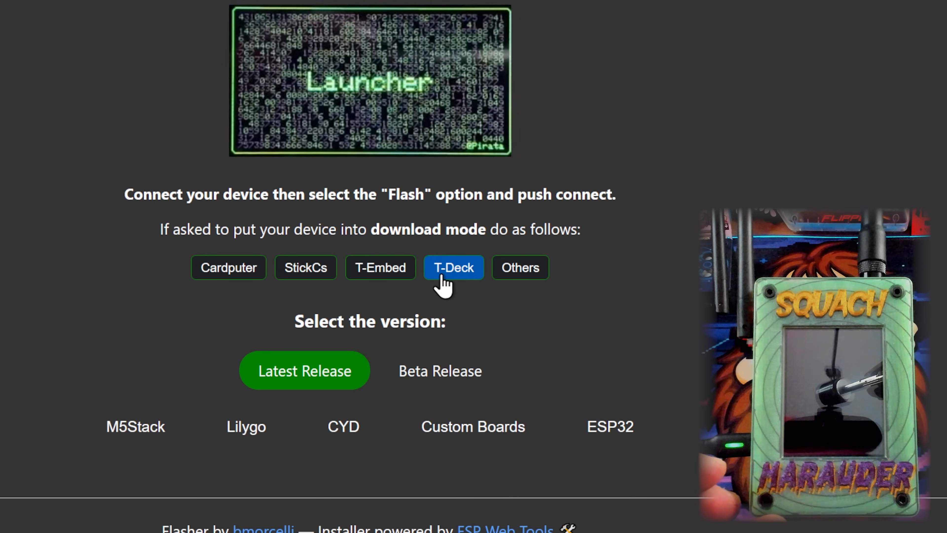
click(519, 267)
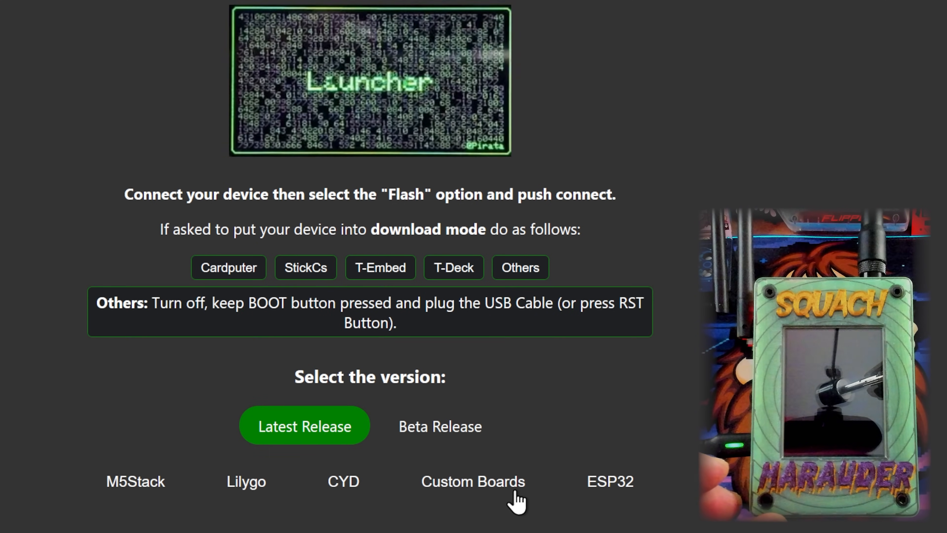
click(472, 481)
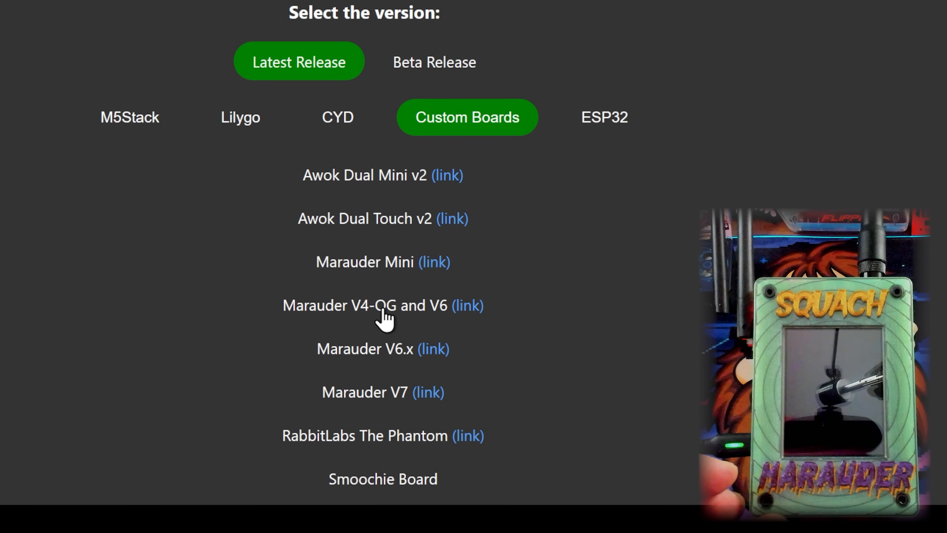
click(382, 305)
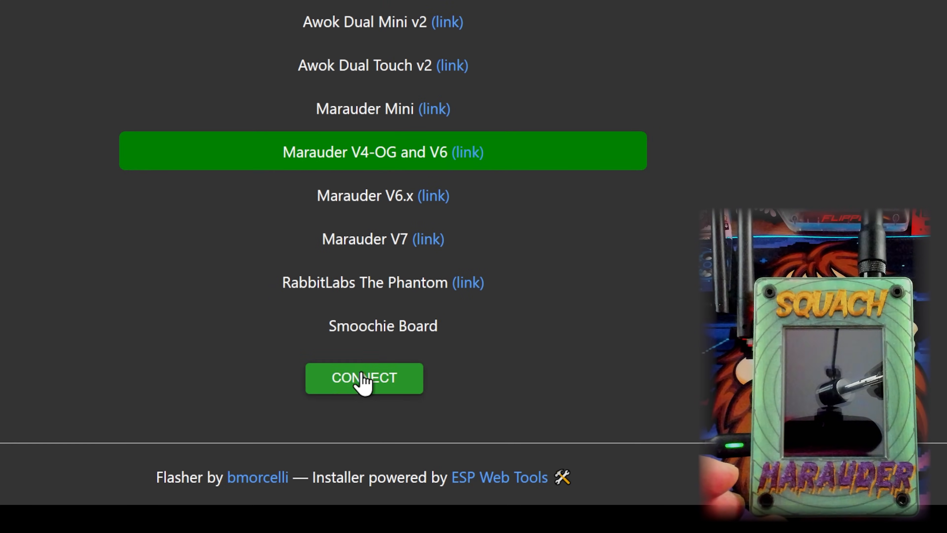
click(363, 378)
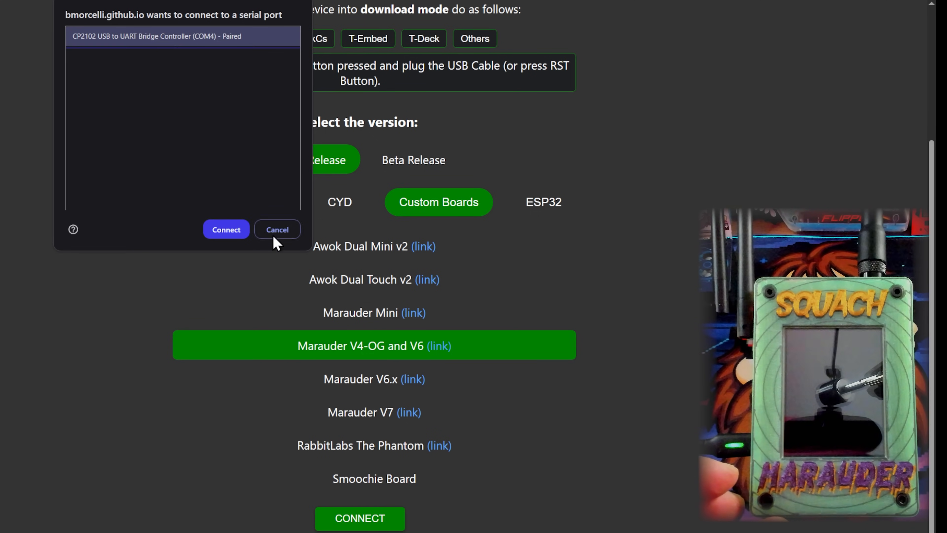
click(226, 229)
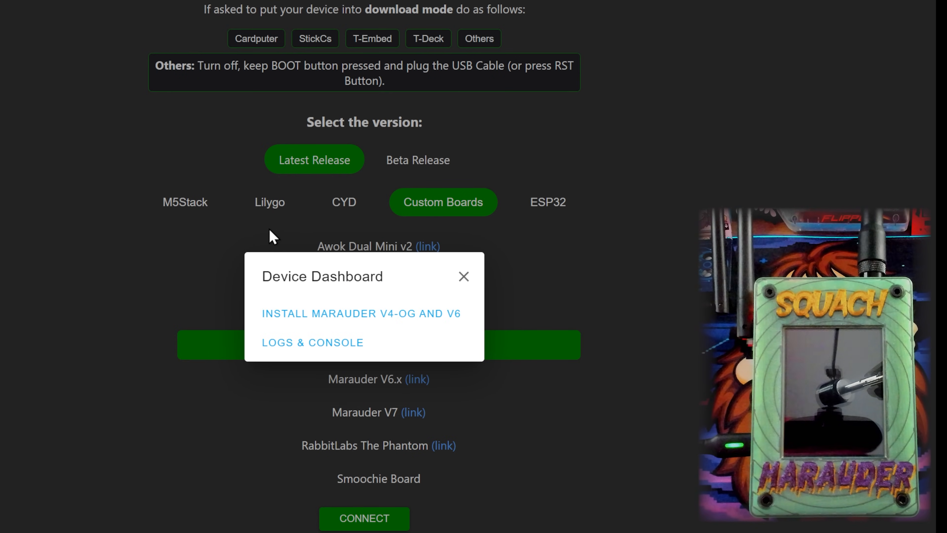
- Start installing Launcher for Marauder V4-OG and V6 with Erase device ticked, retrying the install once
click(360, 312)
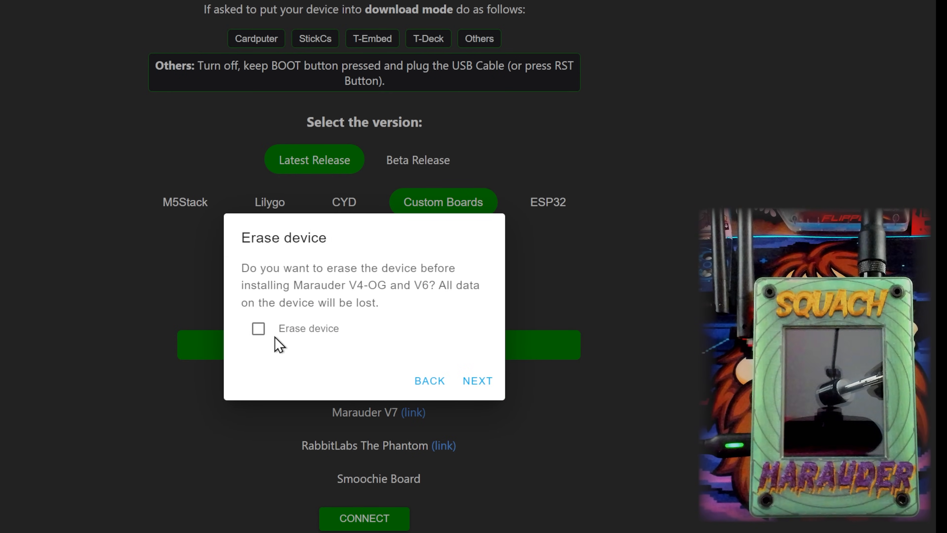
click(258, 328)
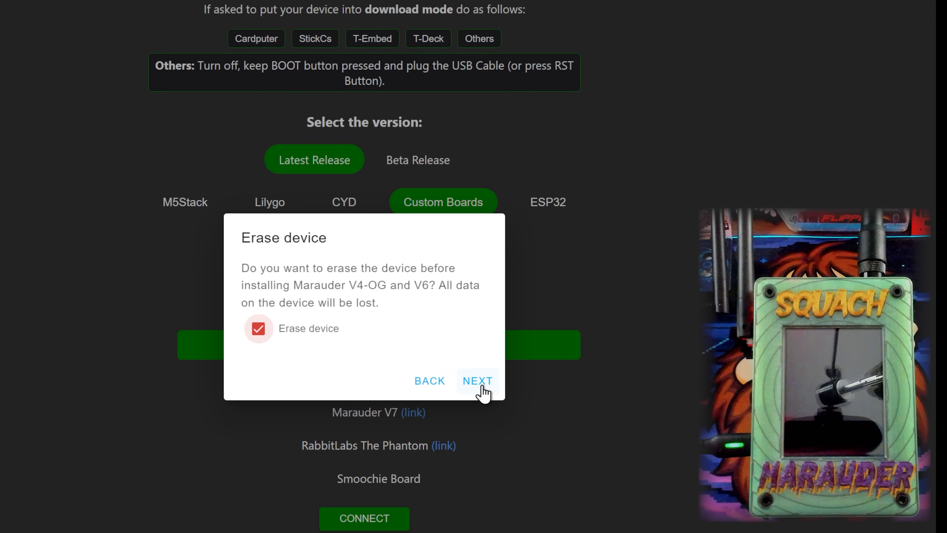
click(477, 380)
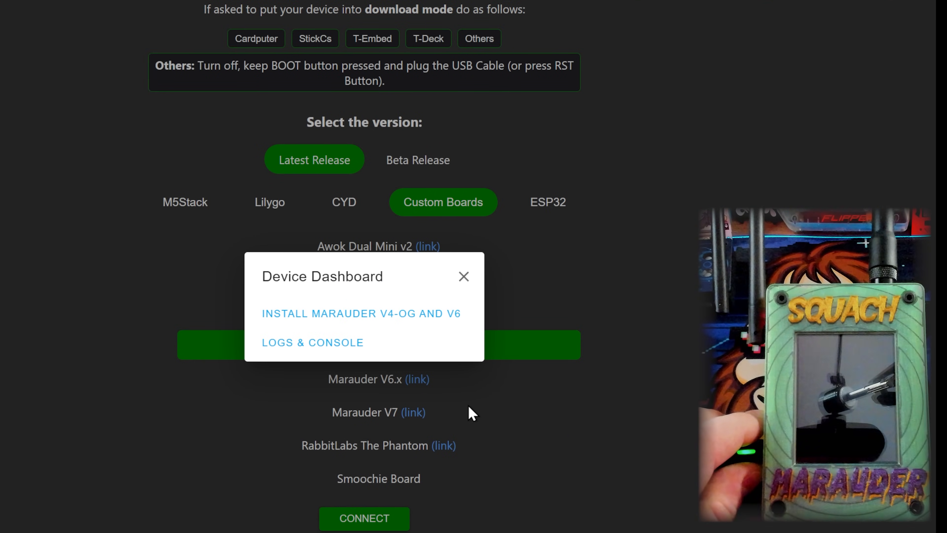
click(361, 313)
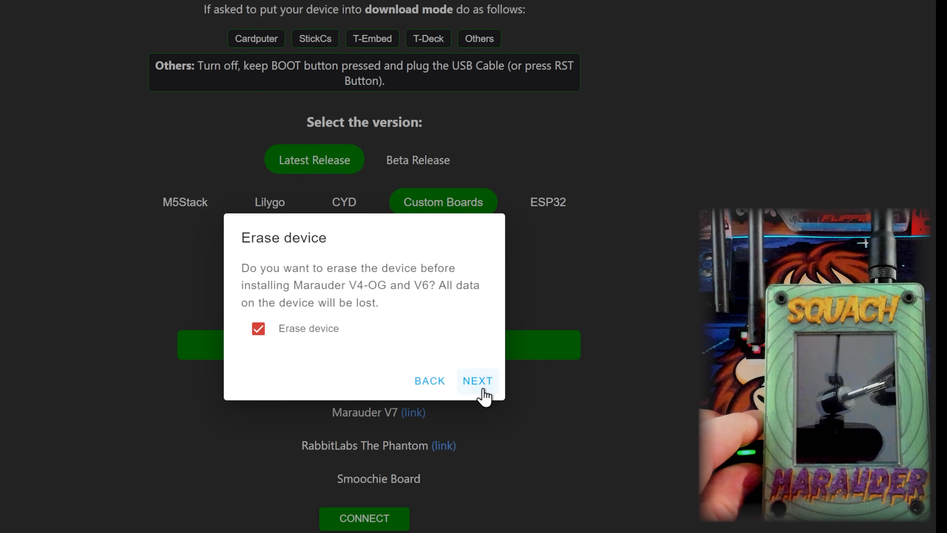
click(476, 381)
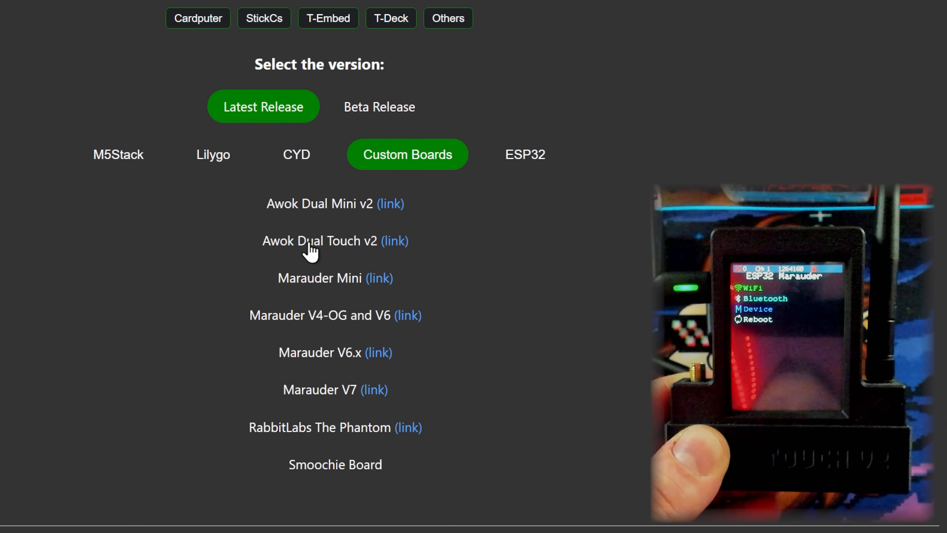
- Select Awok Dual Touch v2 and connect on COM4, dismissing the port-not-ready error and reconnecting
click(320, 240)
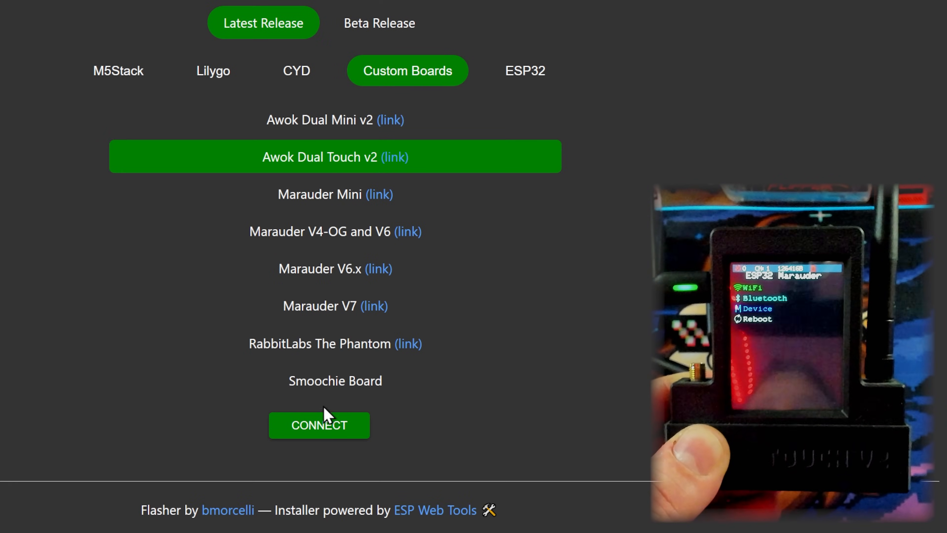
click(319, 425)
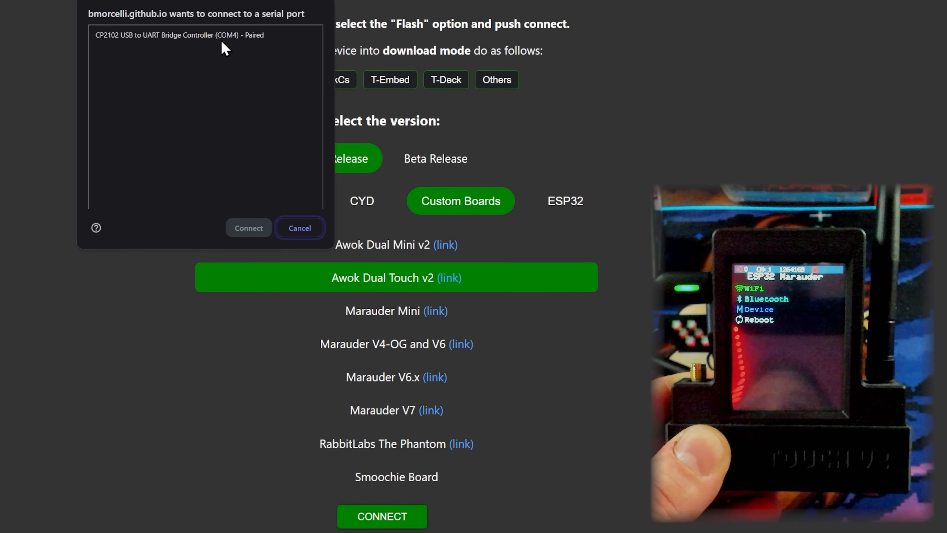
click(248, 228)
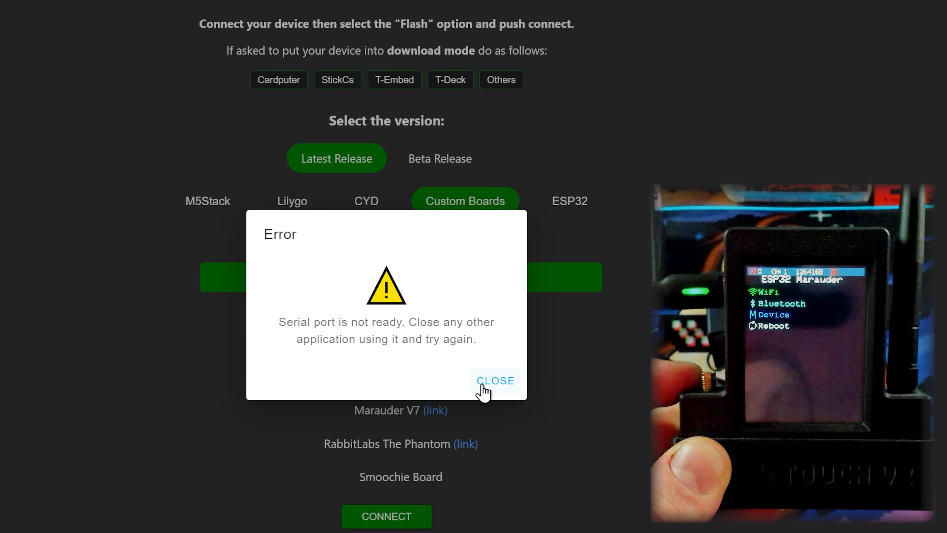
click(495, 380)
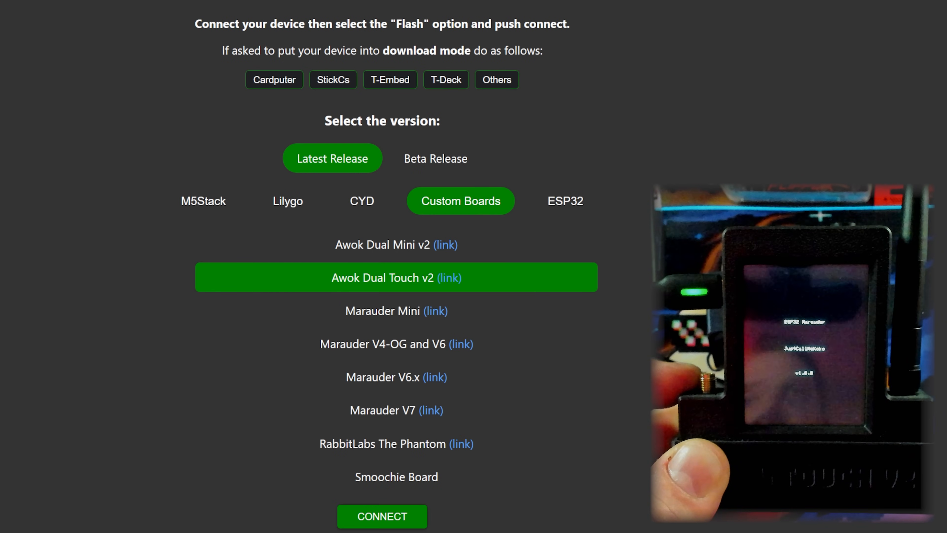
click(382, 516)
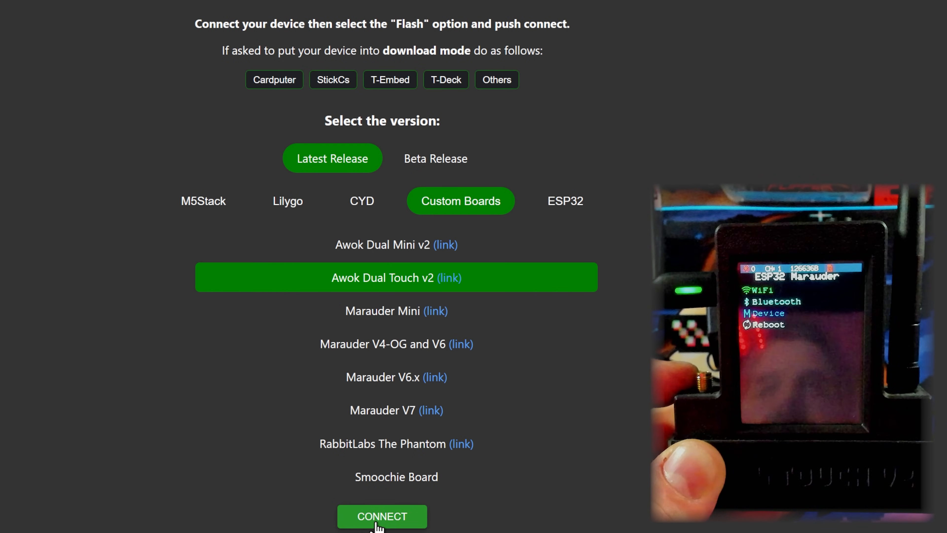
click(382, 515)
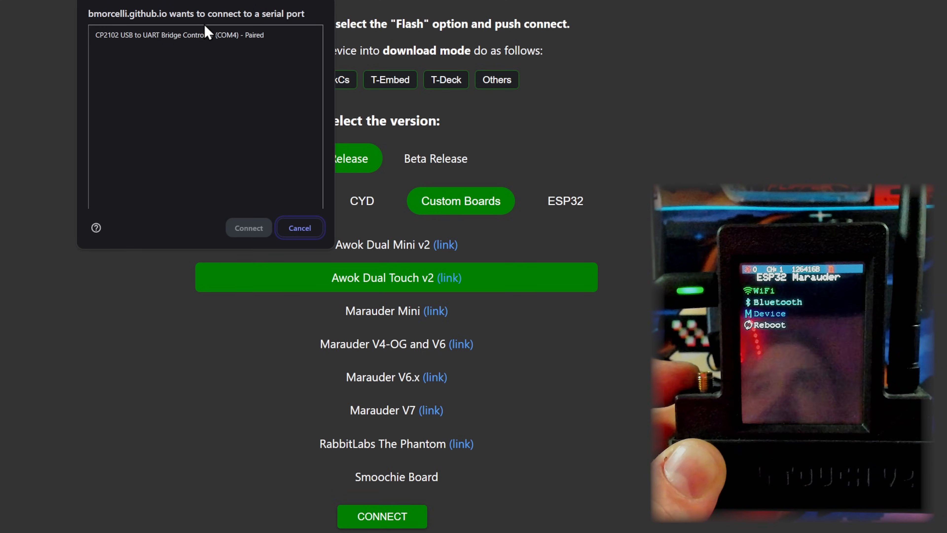
click(248, 227)
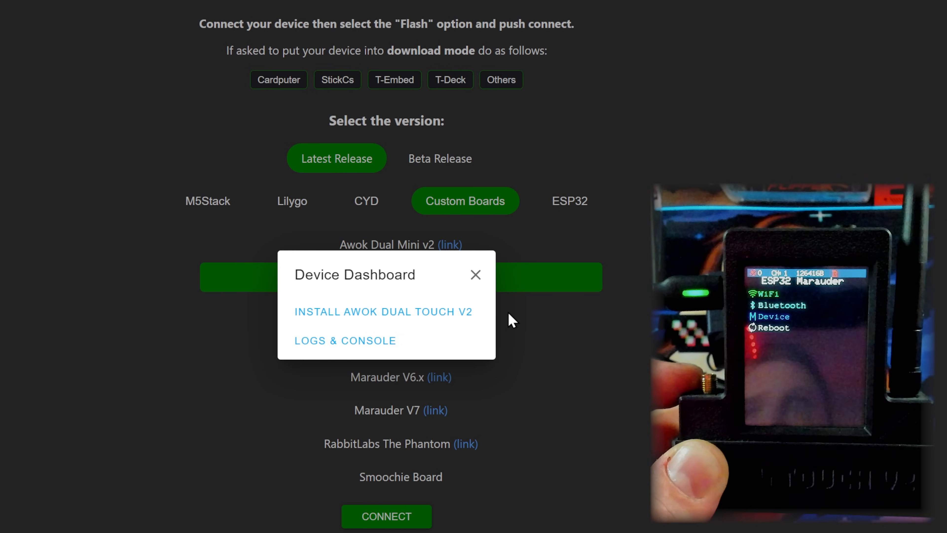
- Start installing Launcher for Awok Dual Touch v2 without erasing the device
click(382, 312)
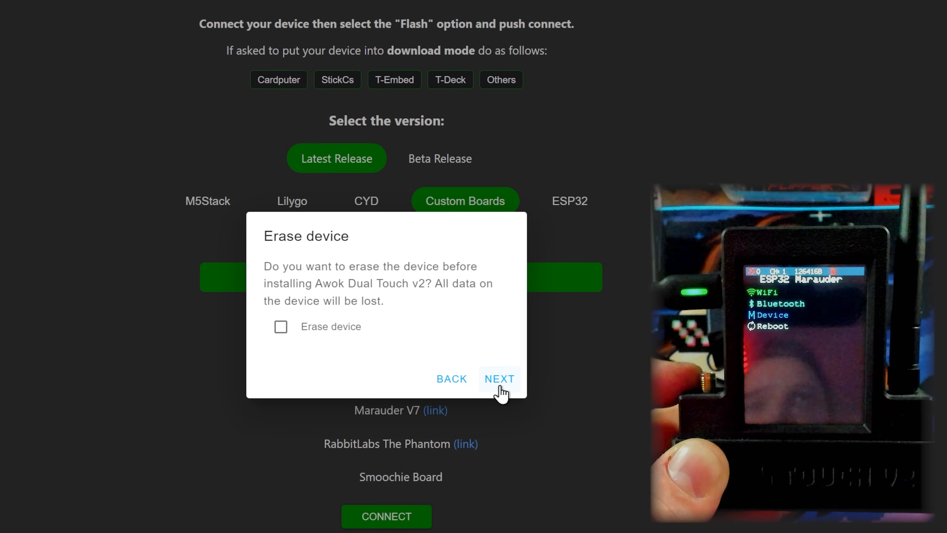
click(498, 379)
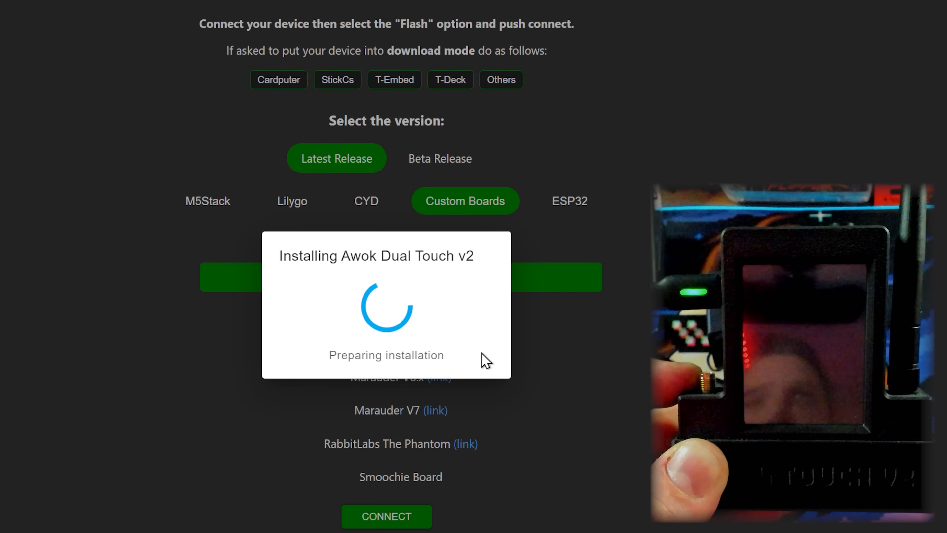